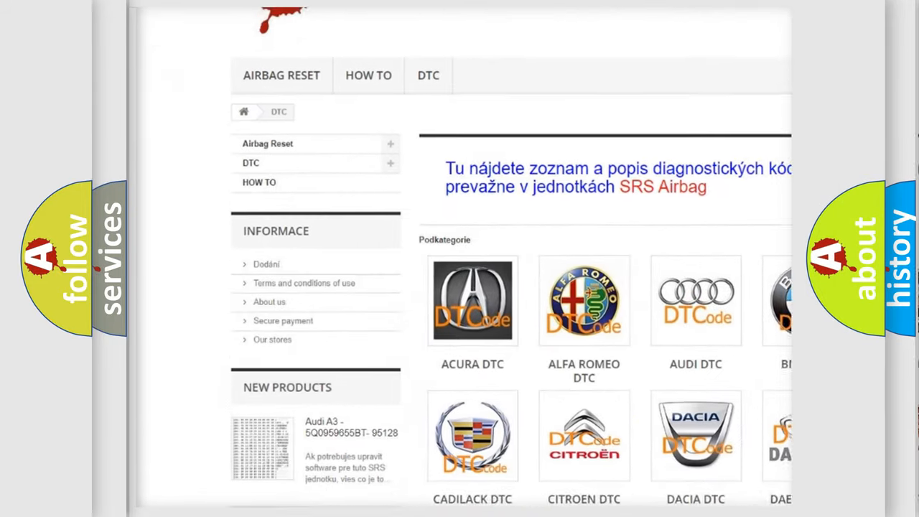
{"action": "scroll", "scroll_direction": "down", "scroll_amount": 3}
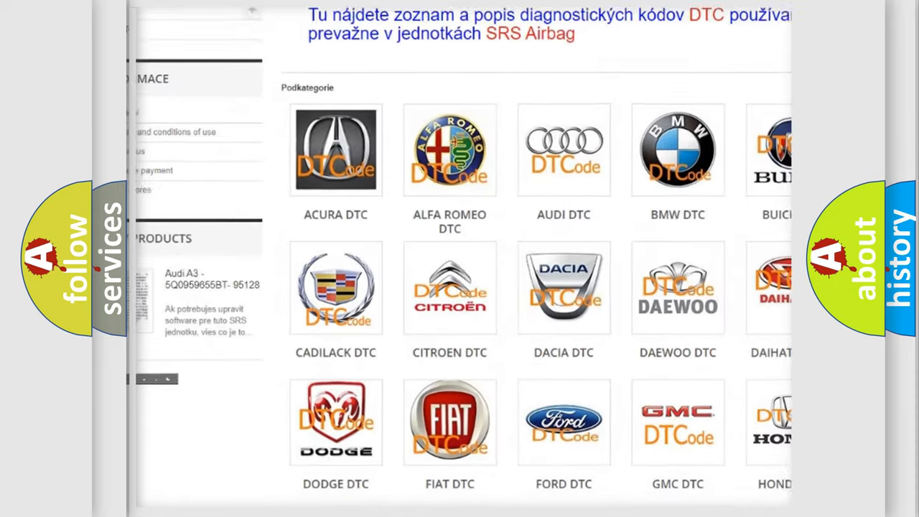
{"action": "scroll", "scroll_direction": "down", "scroll_amount": 3}
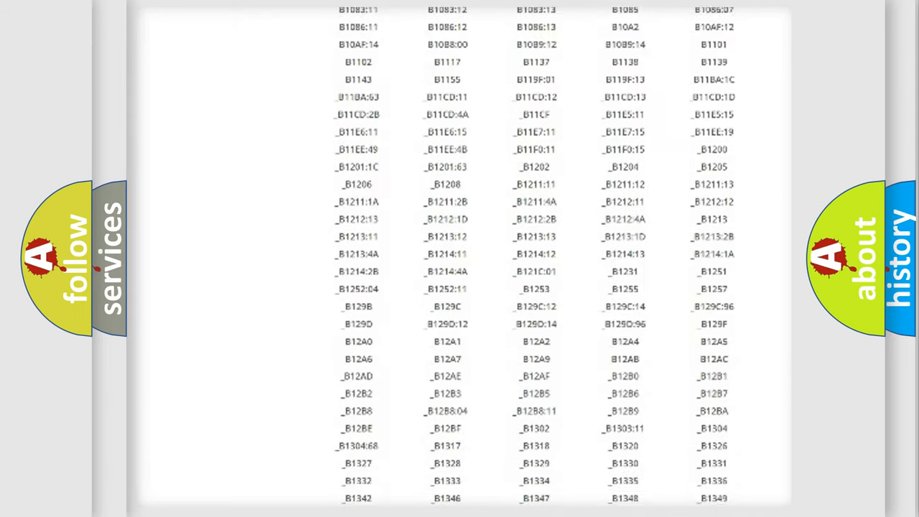
{"action": "scroll", "scroll_direction": "down", "scroll_amount": 3}
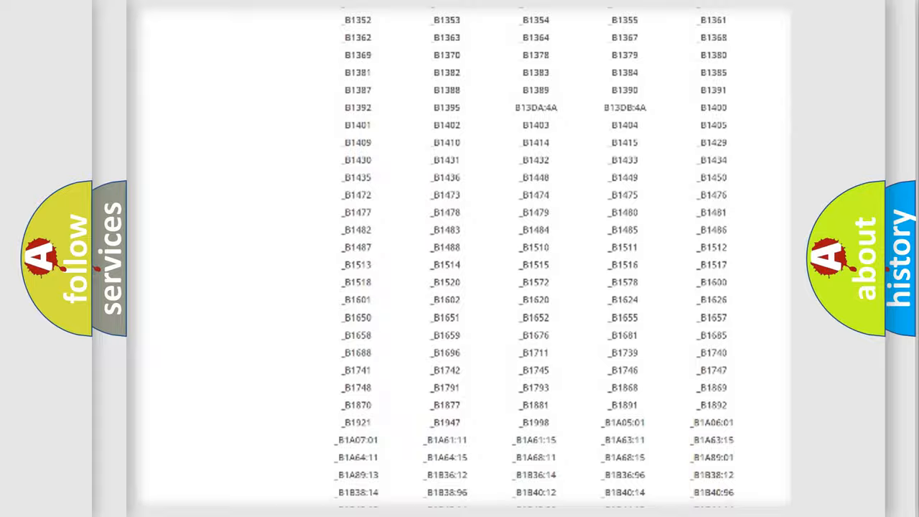